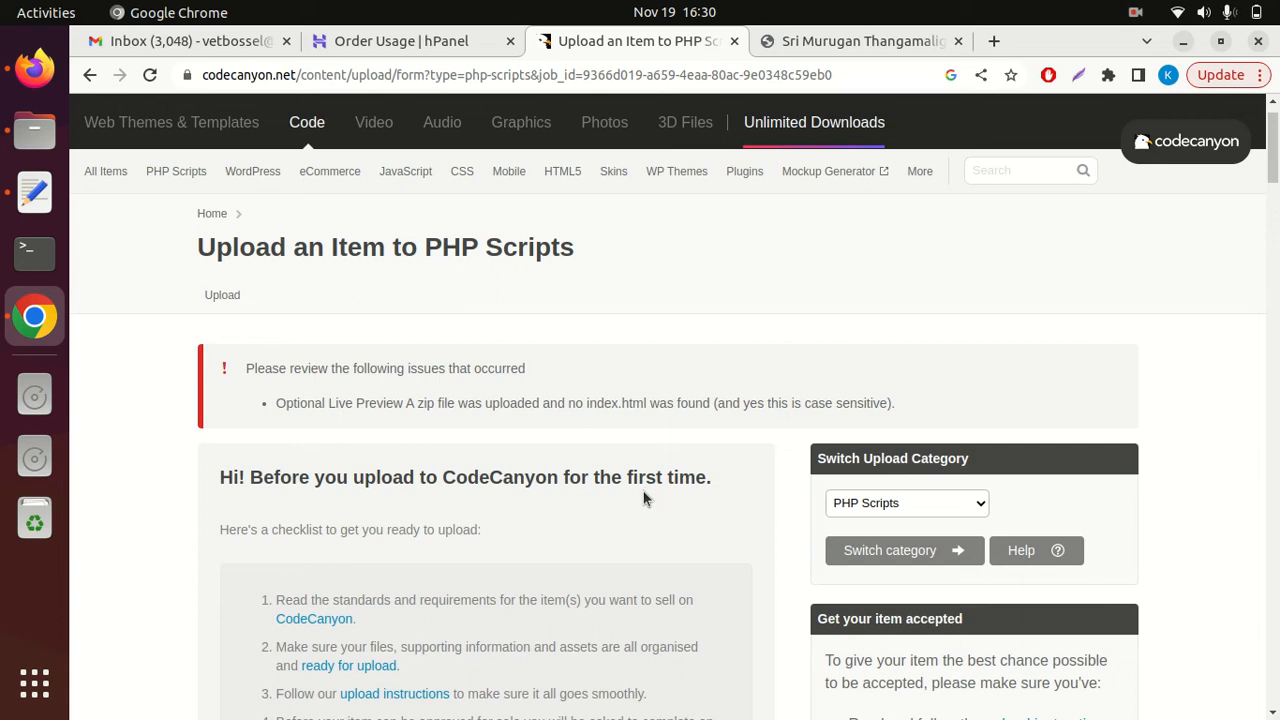
mouse_move(410, 284)
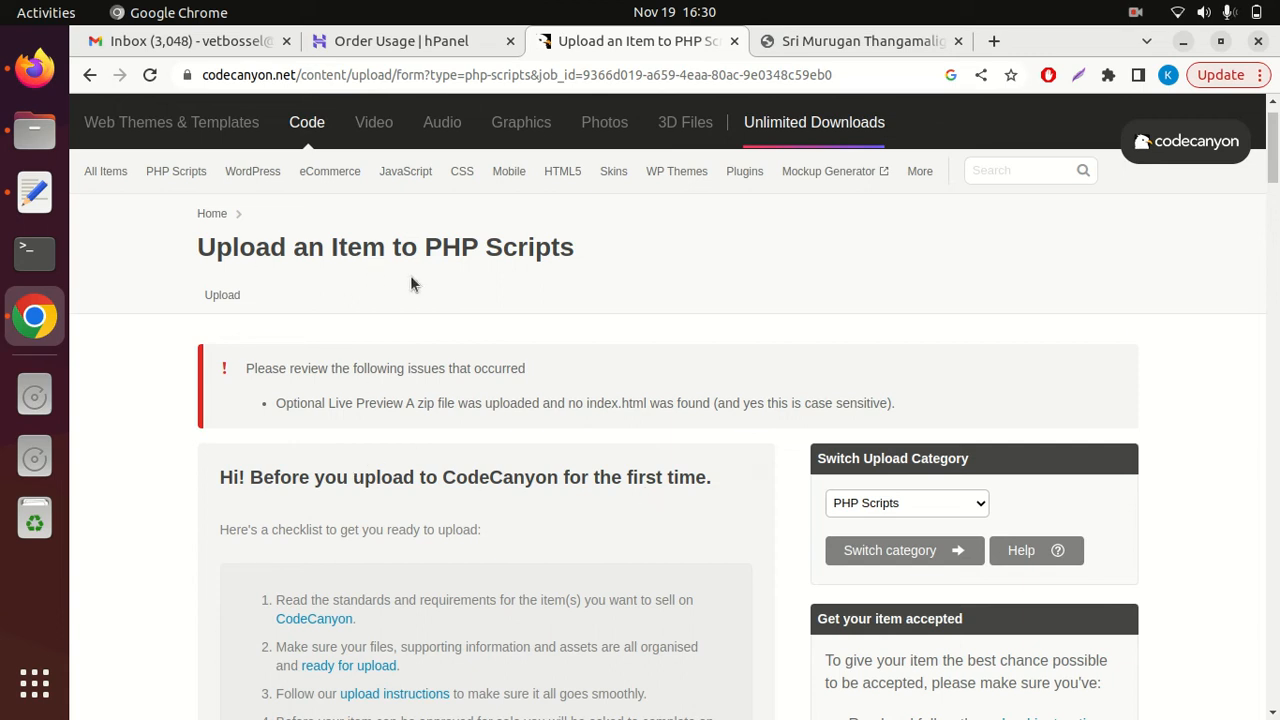
mouse_move(462, 368)
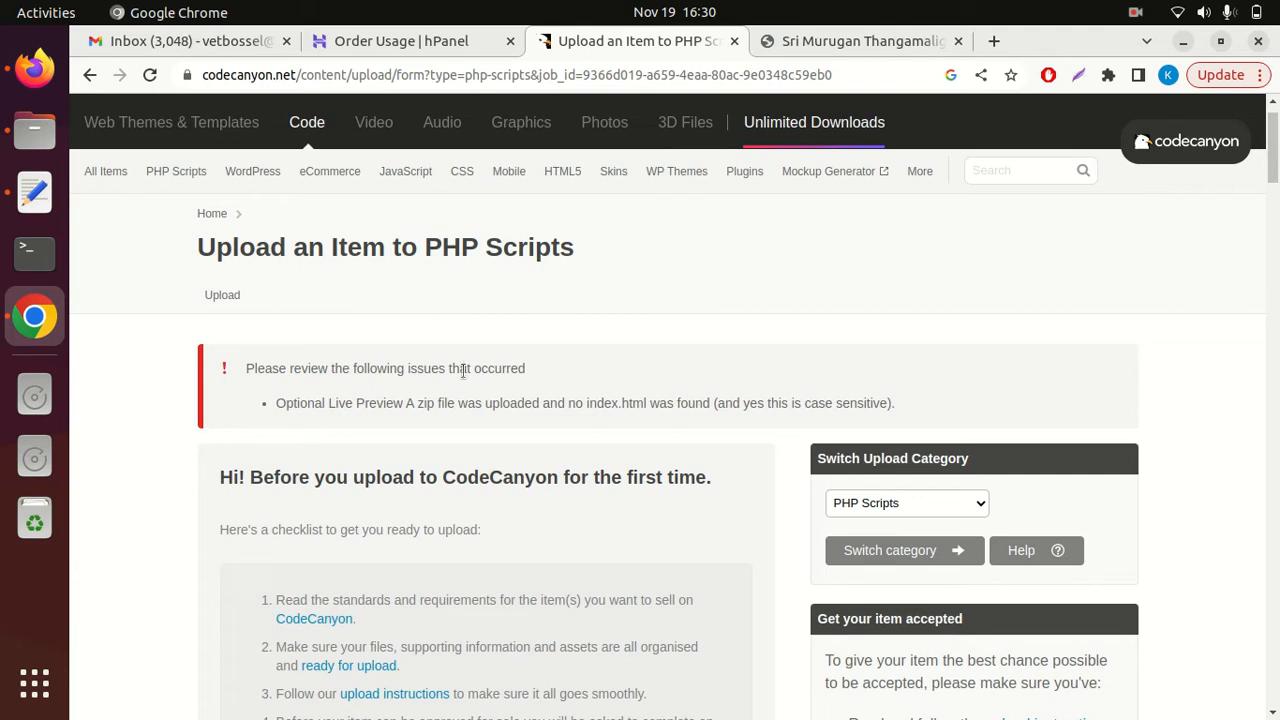
mouse_move(420, 404)
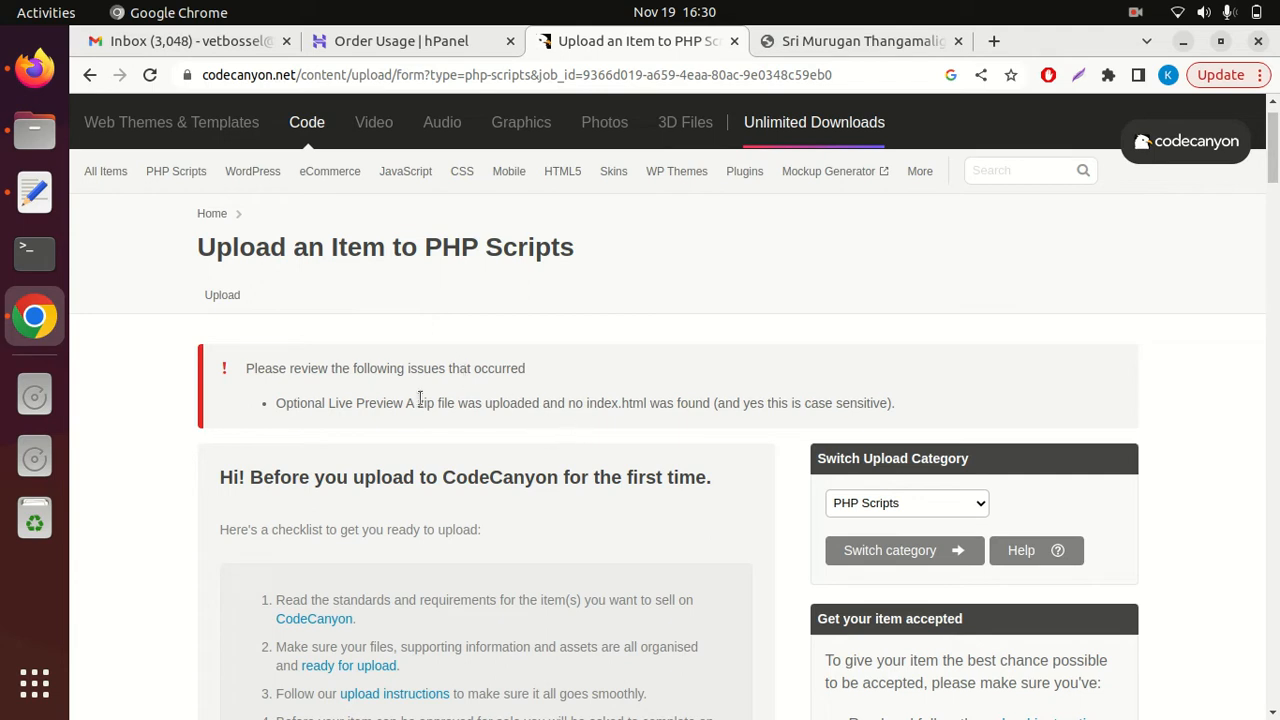
mouse_move(444, 420)
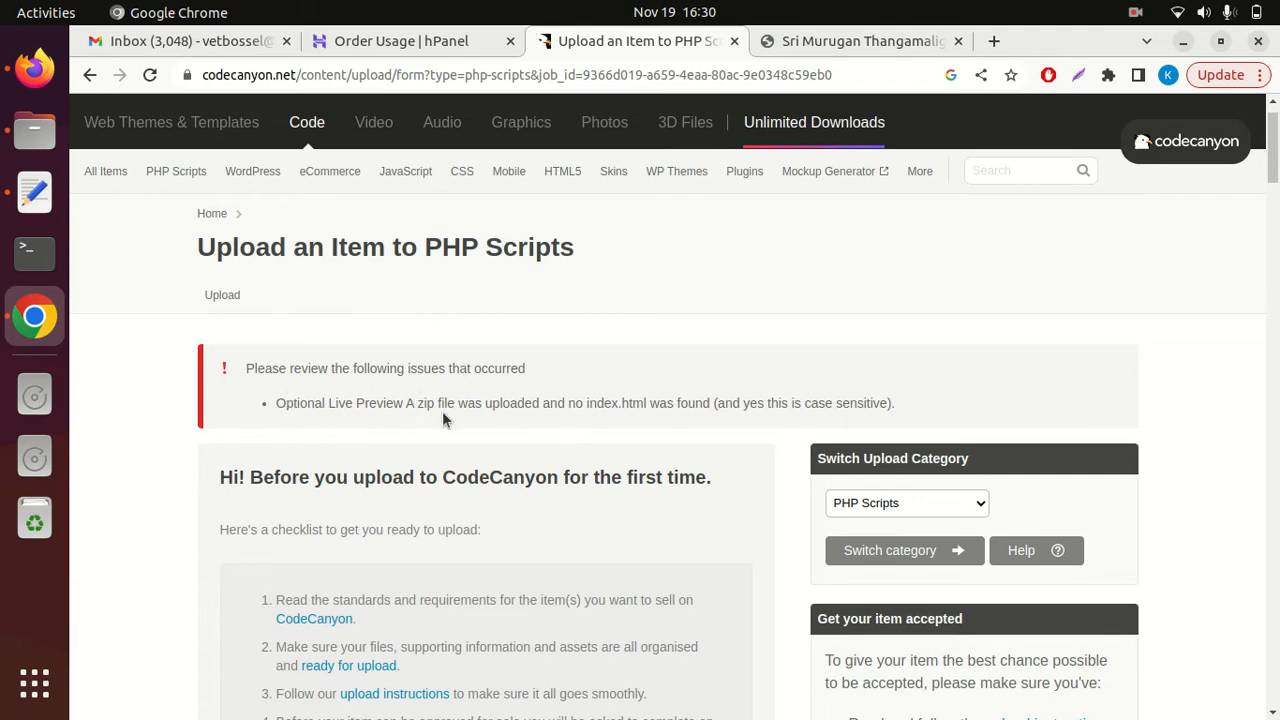
mouse_move(612, 404)
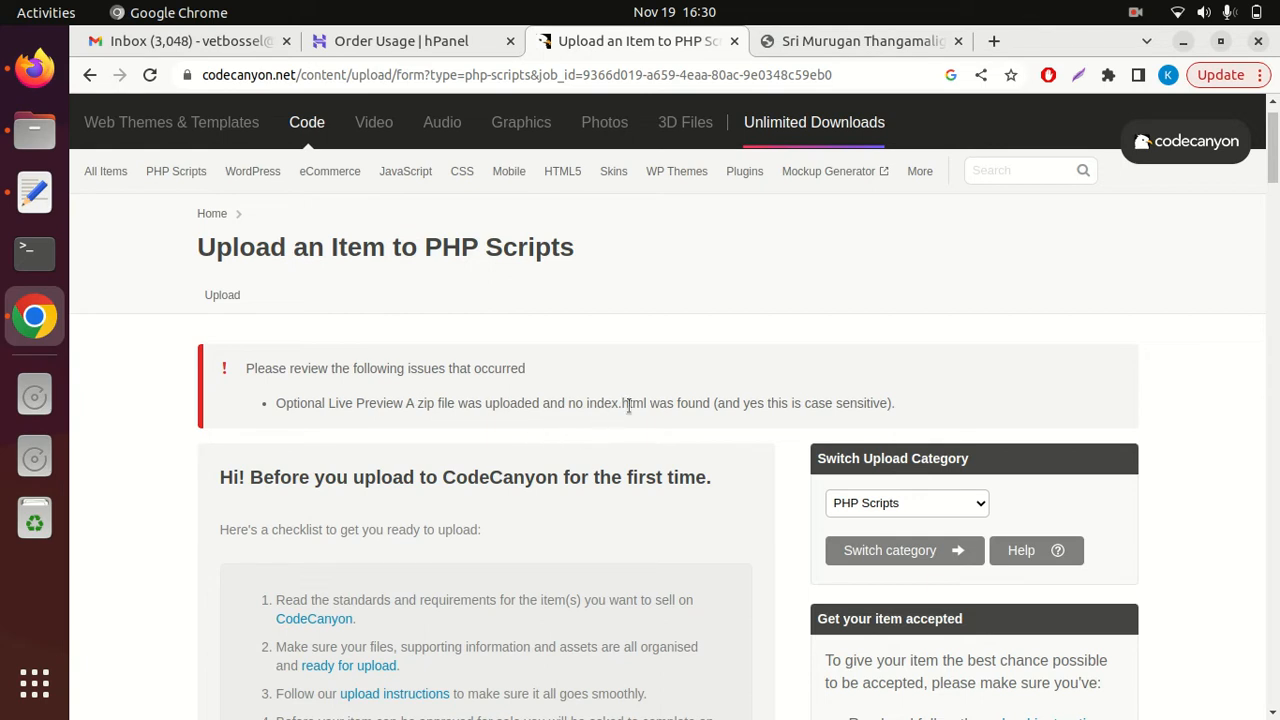
mouse_move(604, 426)
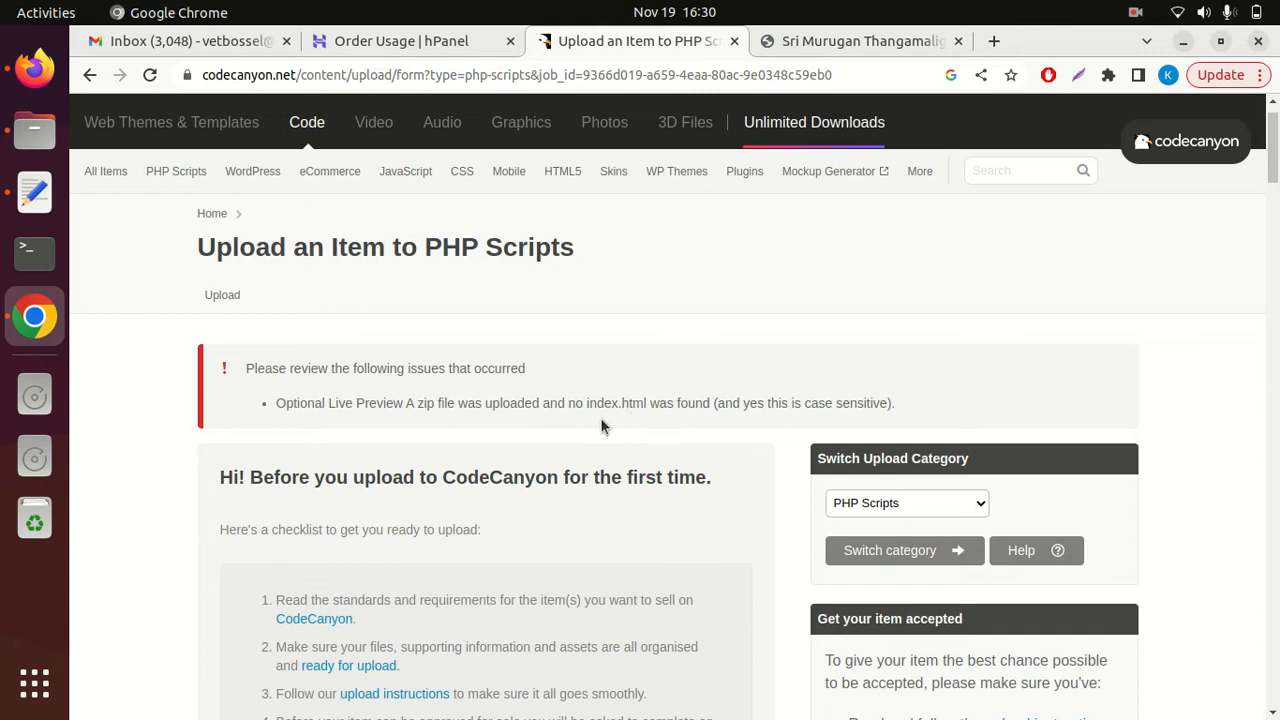
Browse goldone.zip from Downloads and view index.html's PHP login-redirect code in Text Editor.
double_click(632, 404)
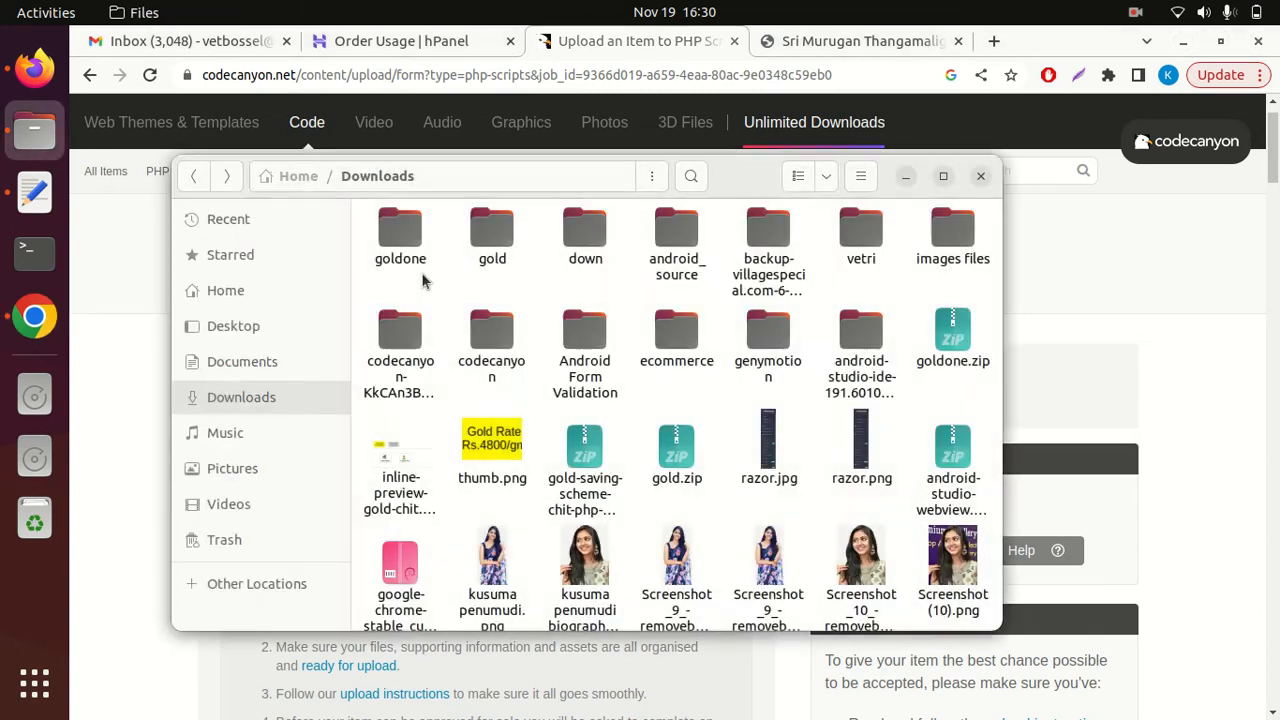
click(952, 336)
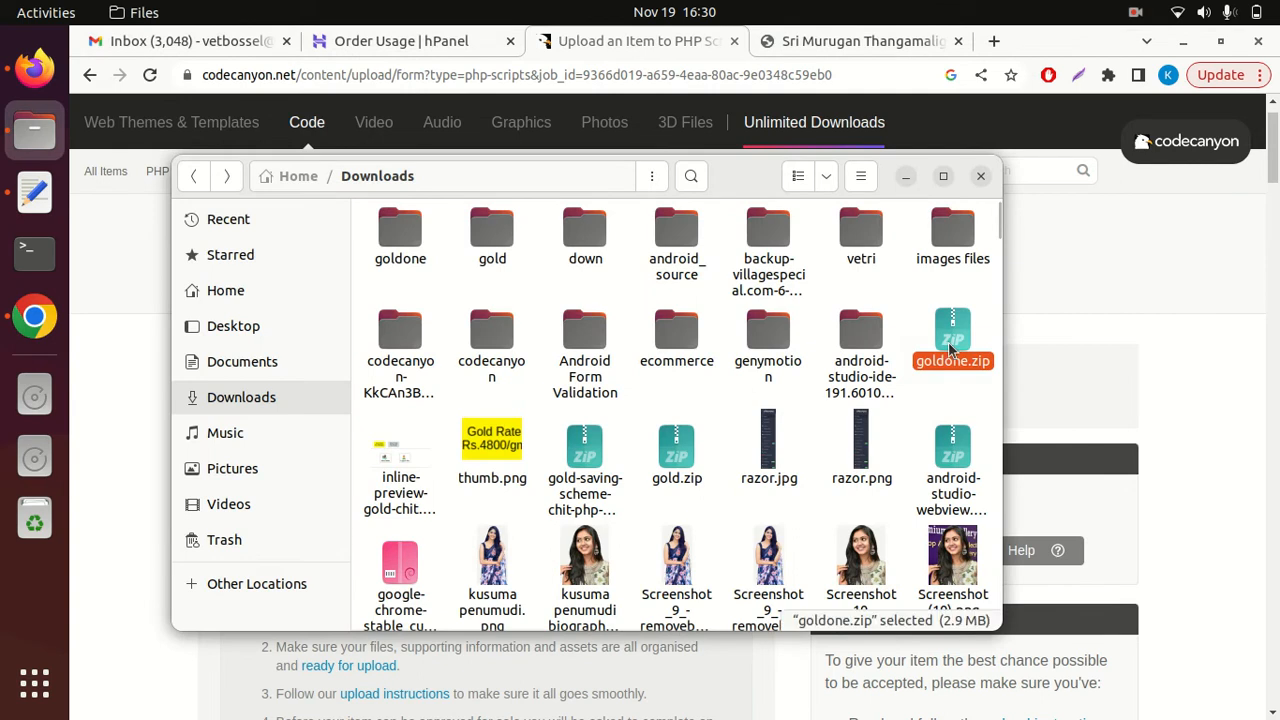
double_click(952, 340)
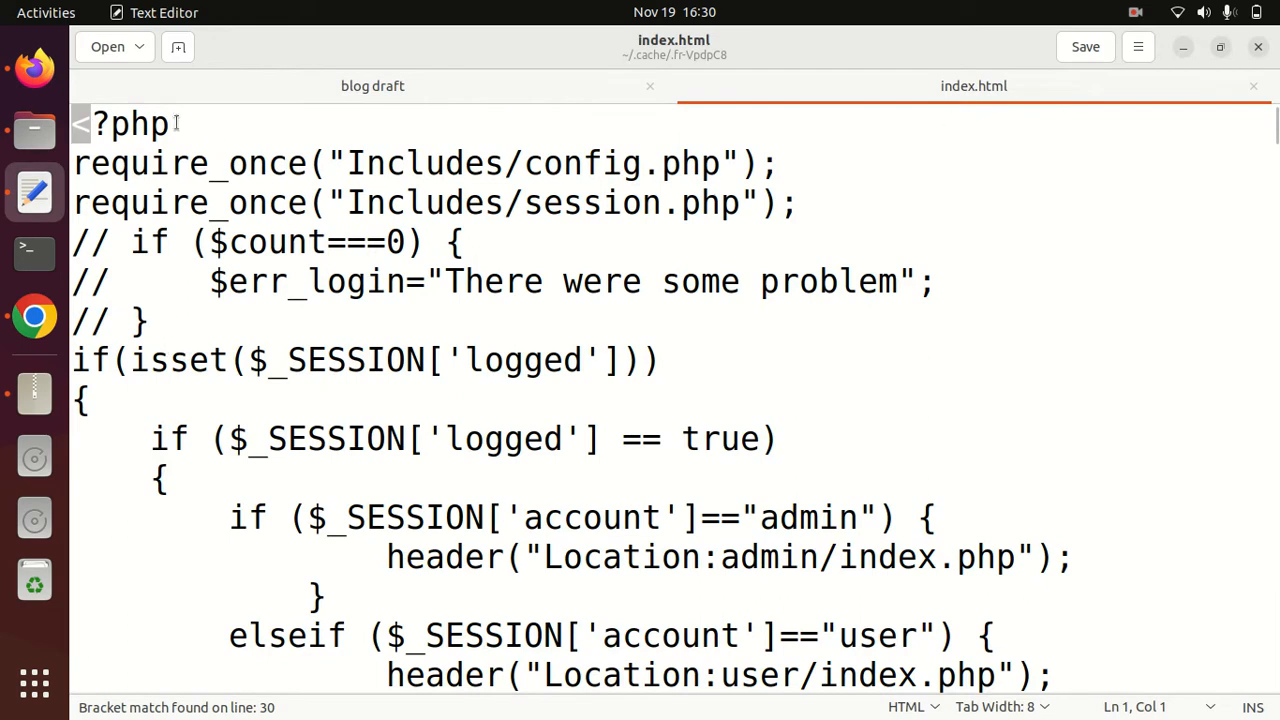
double_click(124, 124)
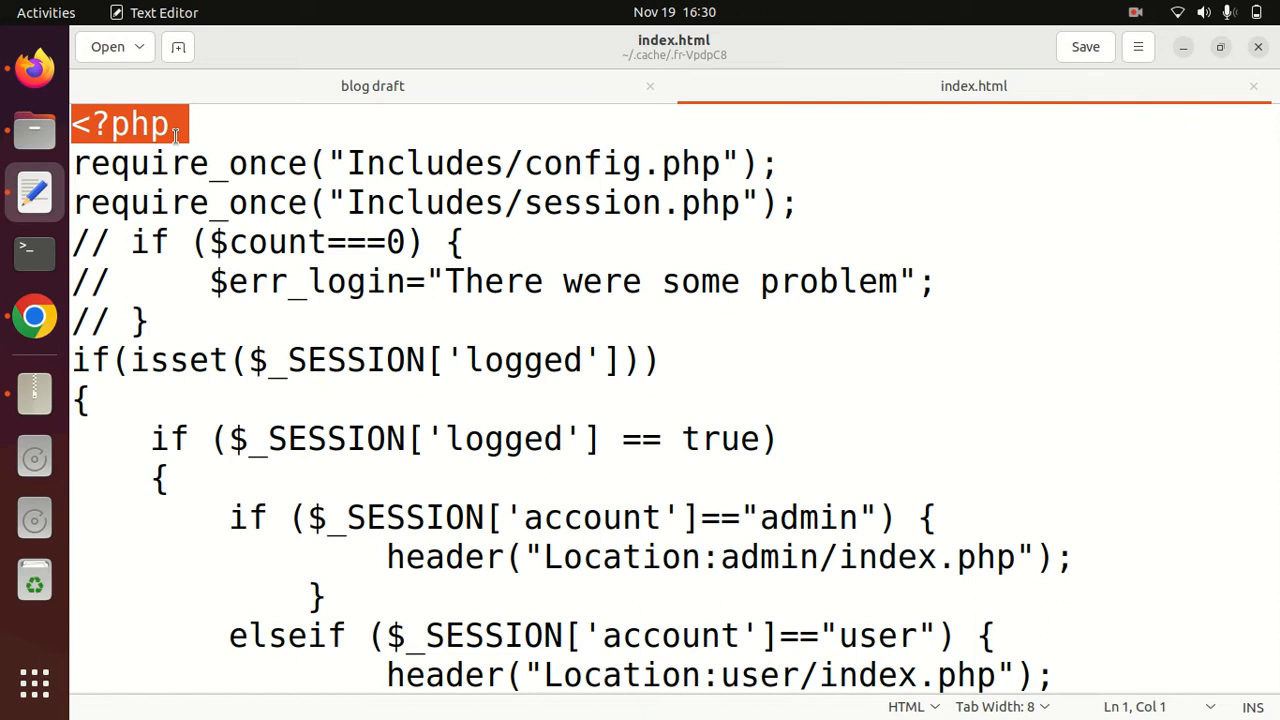
mouse_move(852, 134)
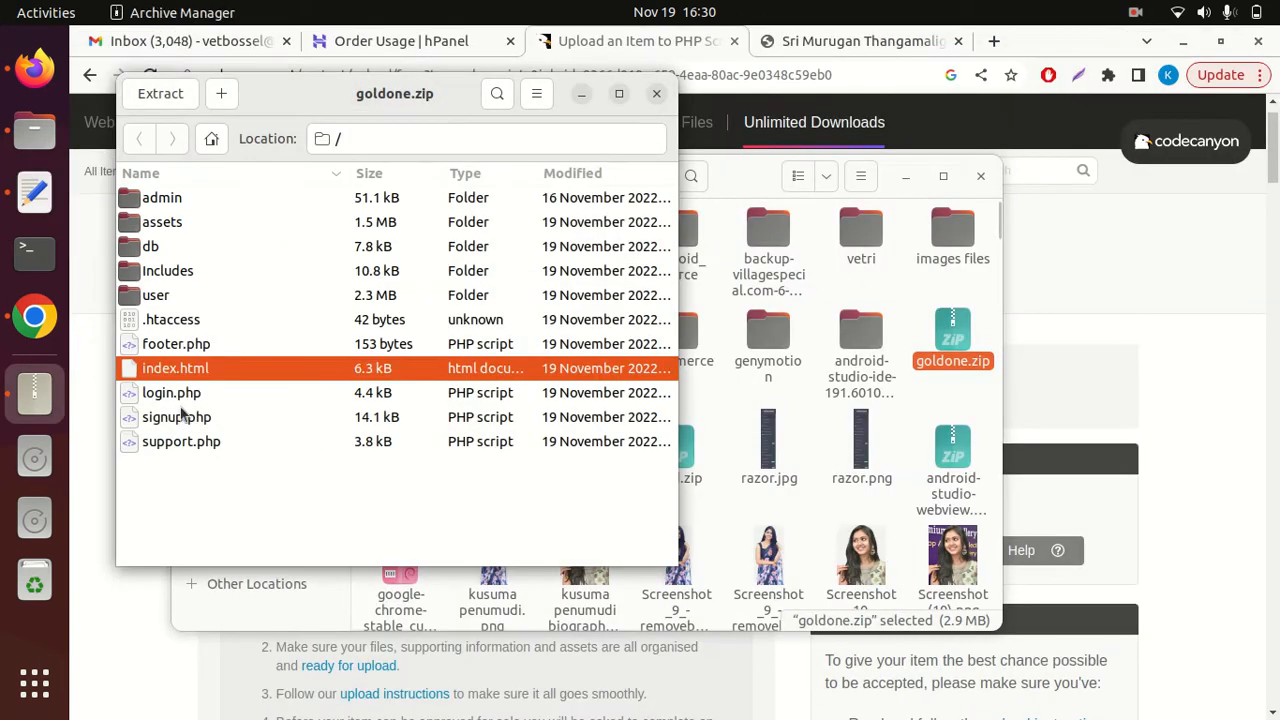
View the .htaccess rule AddType application/x-httpd-php .htm .html in Text Editor.
click(172, 320)
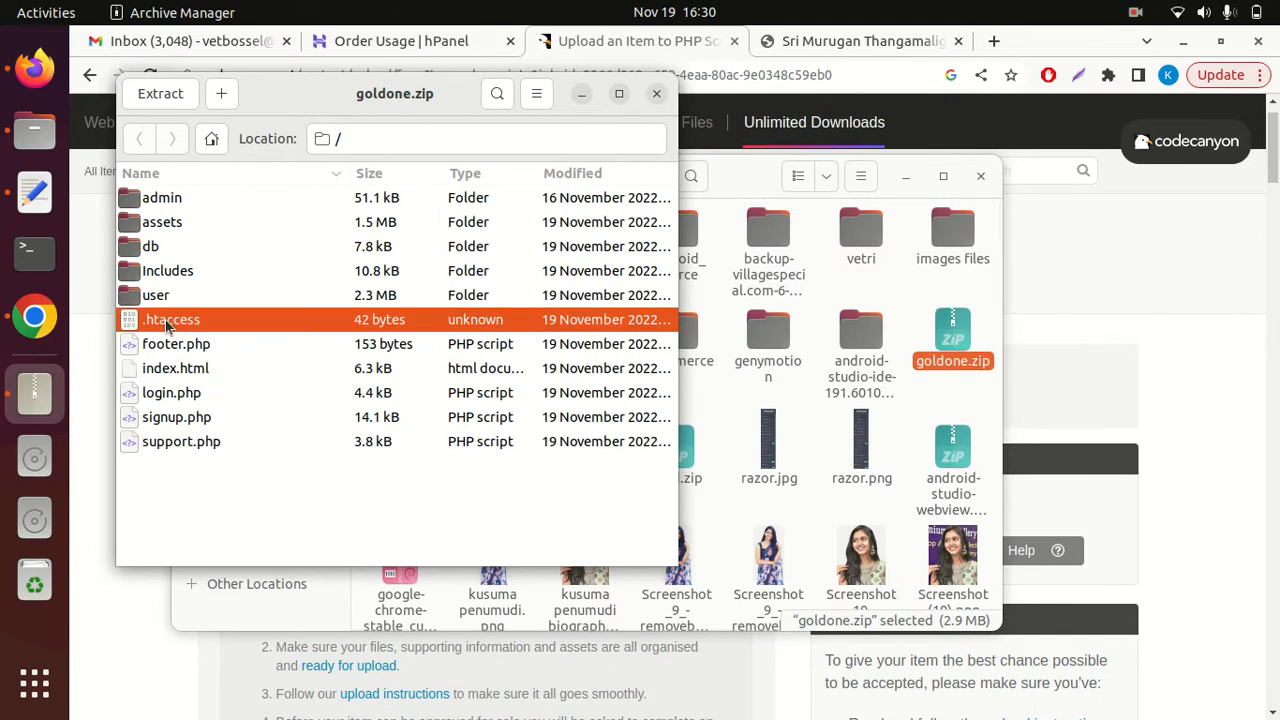
double_click(172, 320)
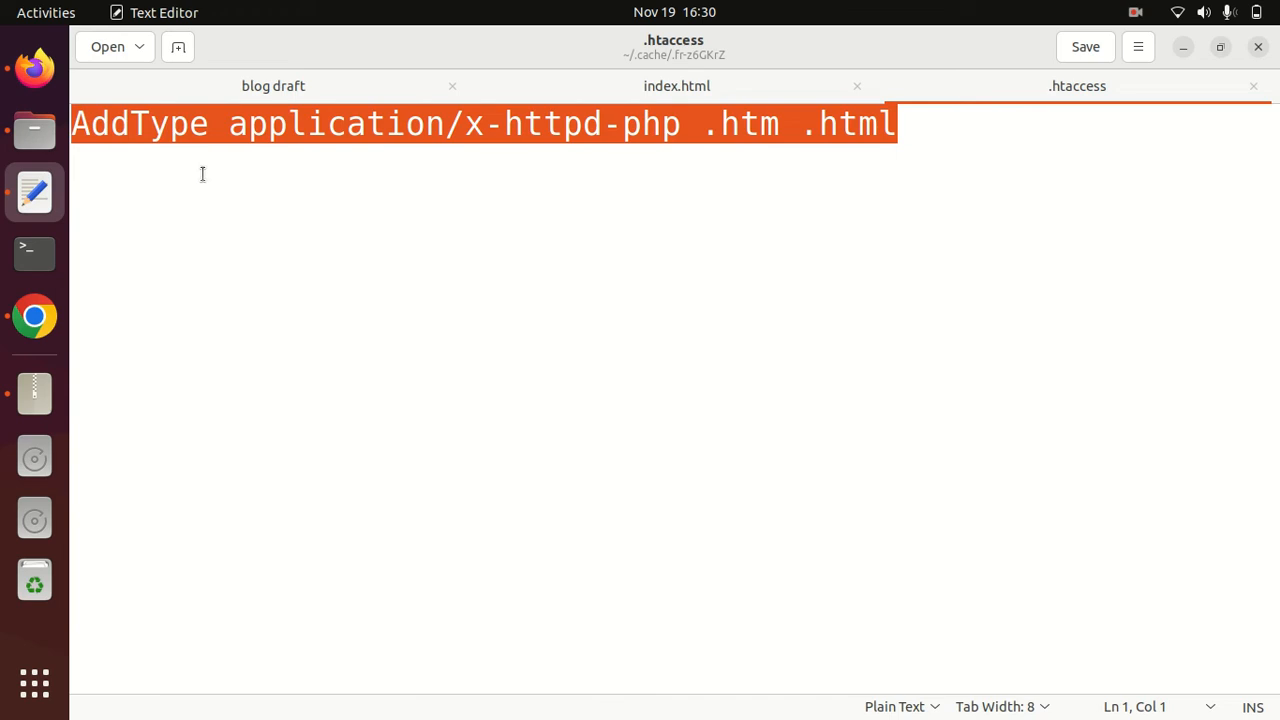
mouse_move(1210, 108)
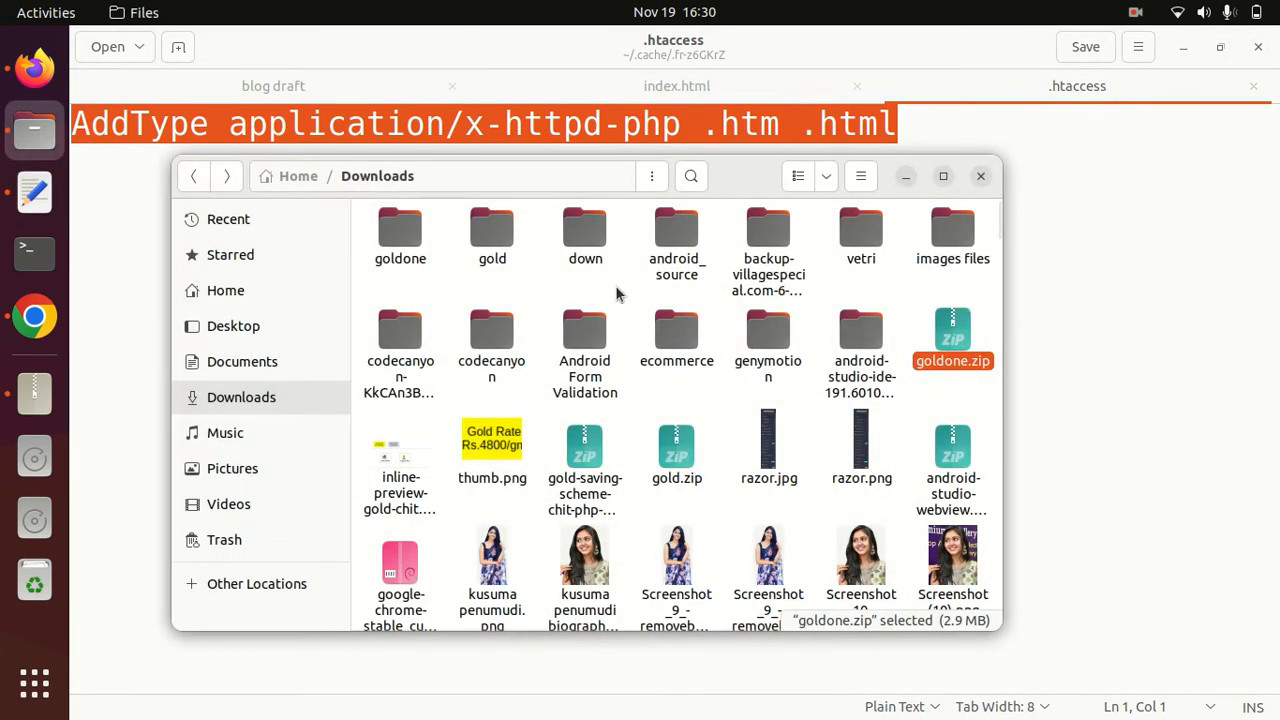
Reopen goldone.zip, select .htaccess and review index.html's PHP code in gedit.
double_click(952, 336)
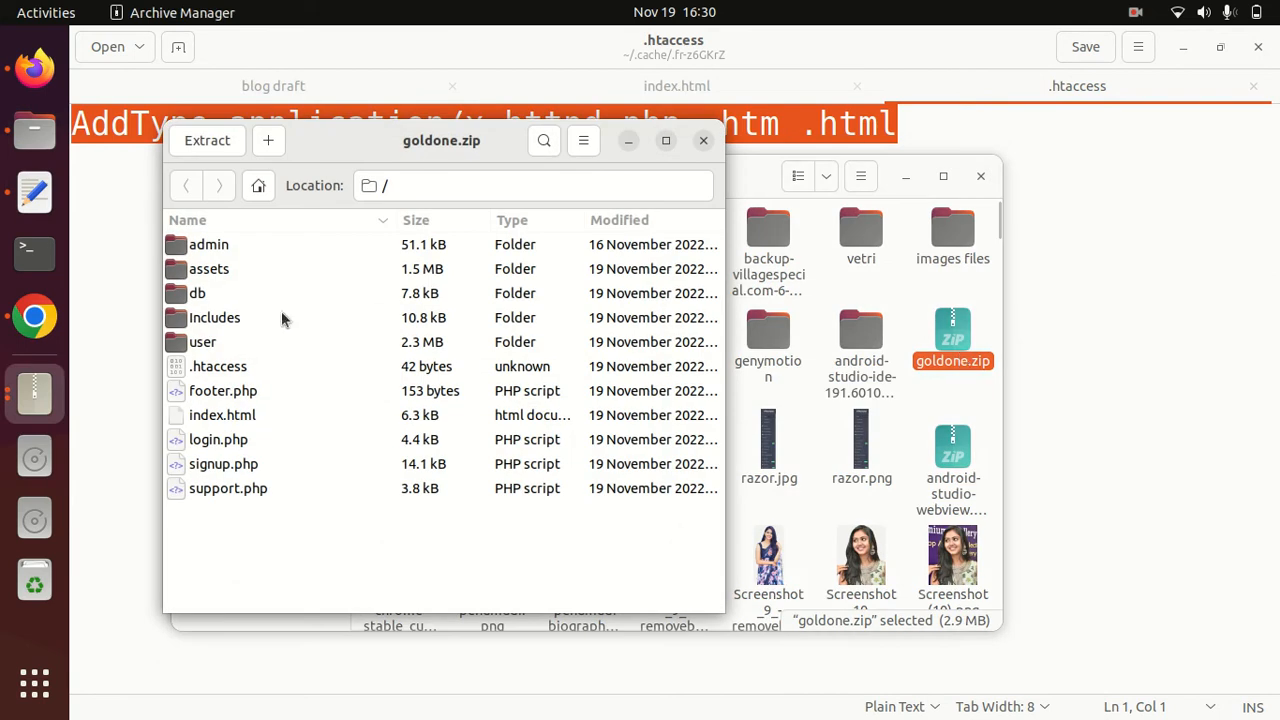
mouse_move(236, 424)
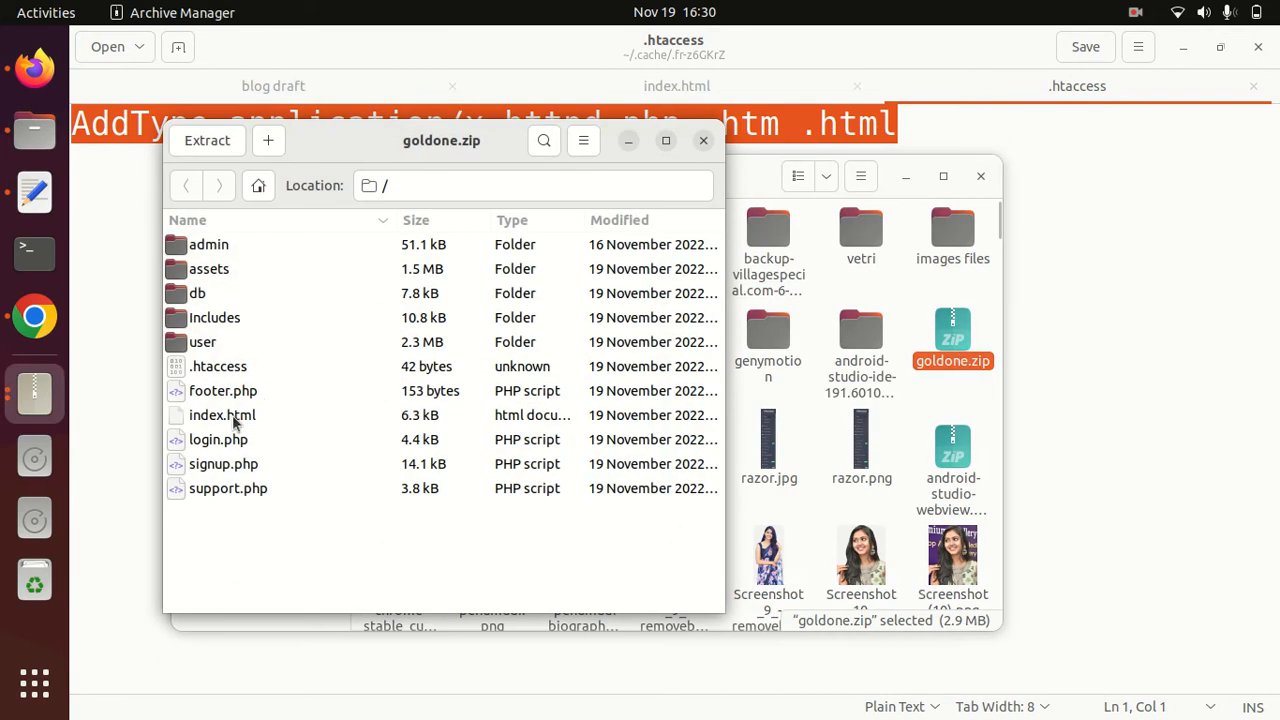
mouse_move(228, 380)
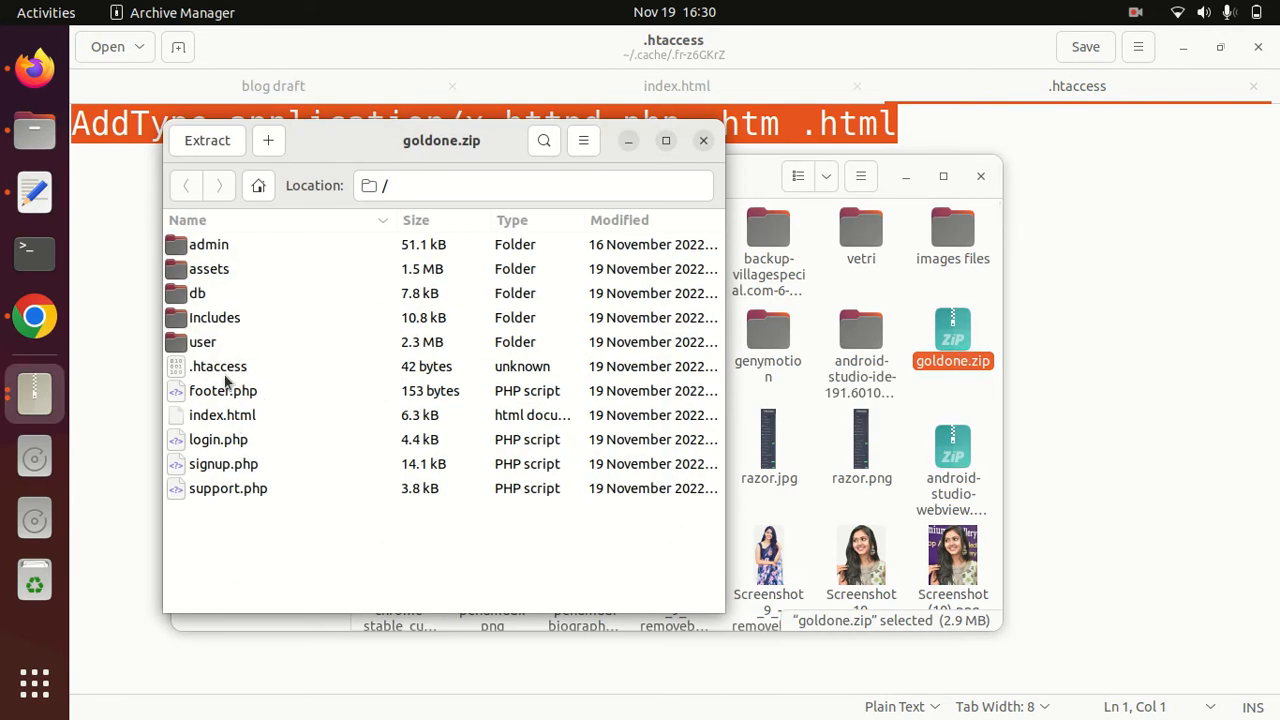
click(218, 366)
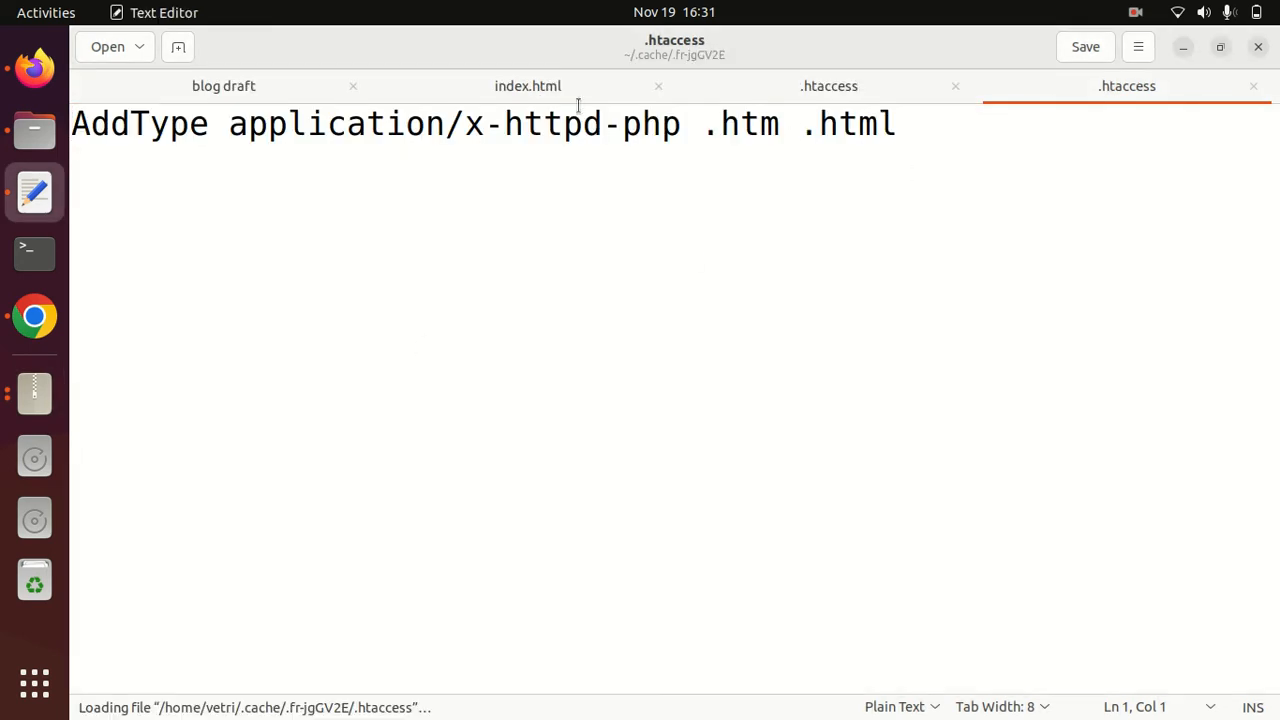
click(528, 84)
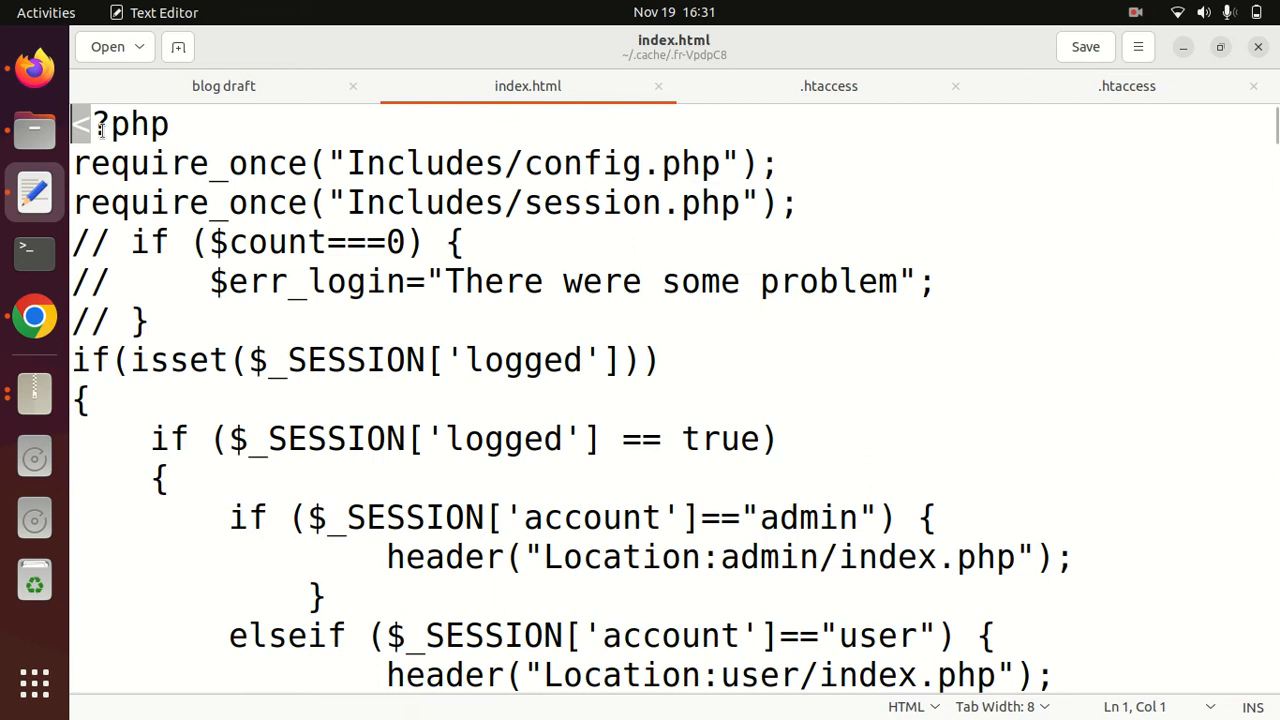
scroll(down, 3)
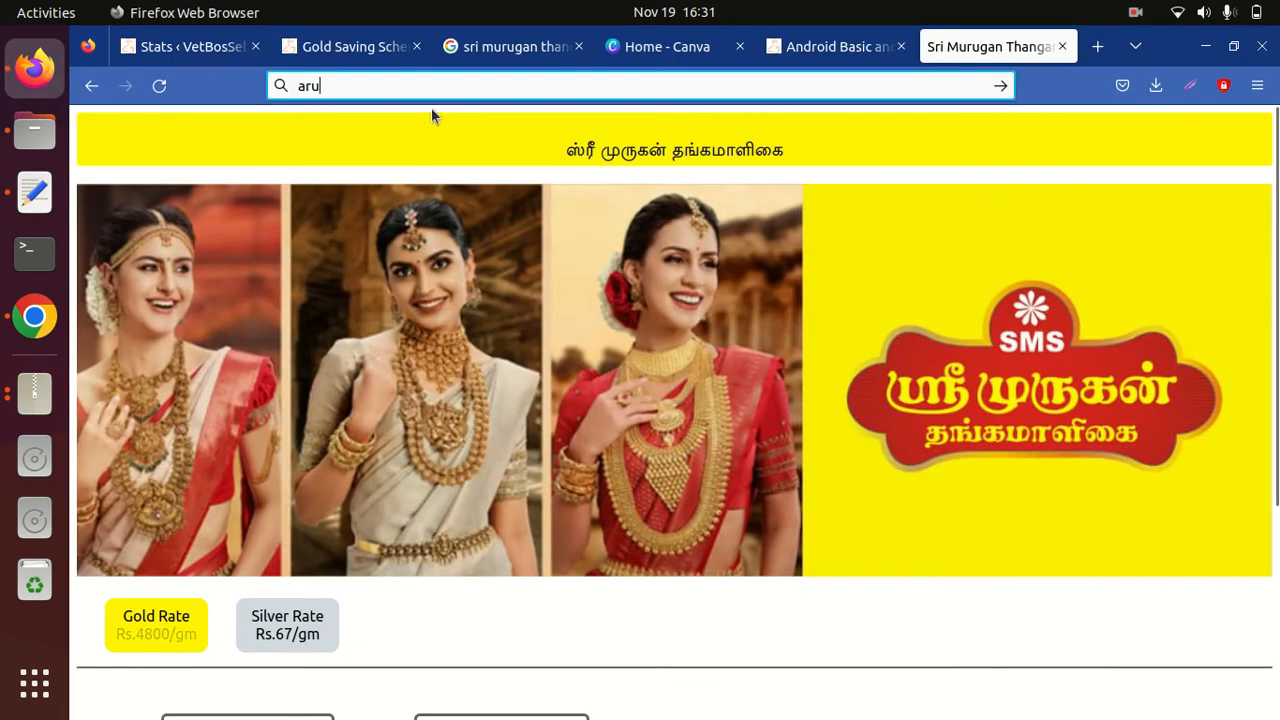
Load arulengineering gold-chit-php in Firefox, correcting the domain to .in after a 404.
click(640, 84)
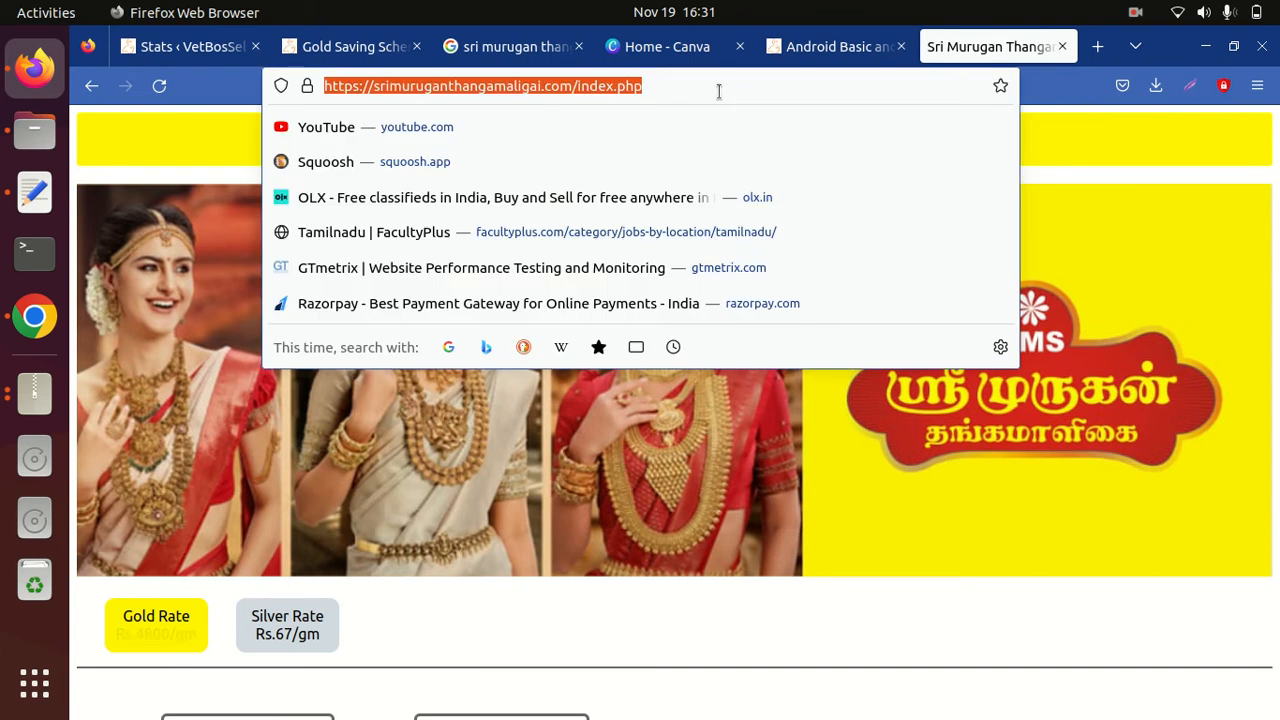
text(aru)
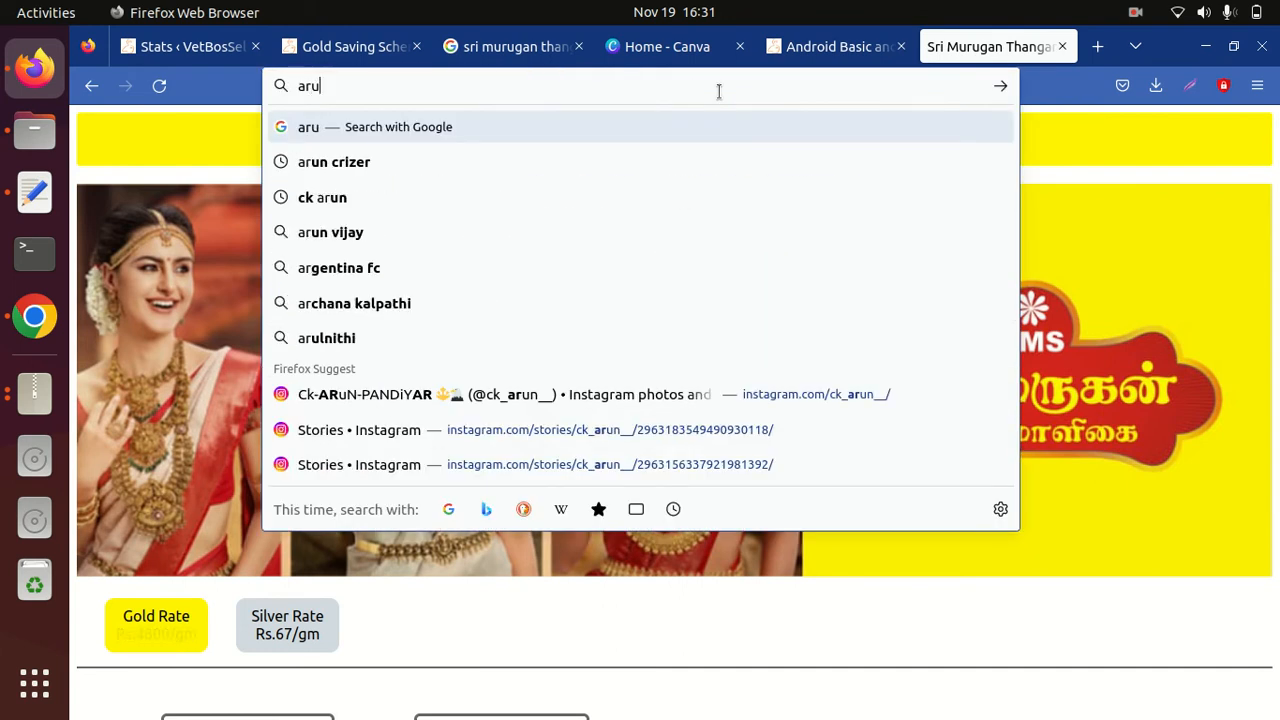
text(lengineering.com)
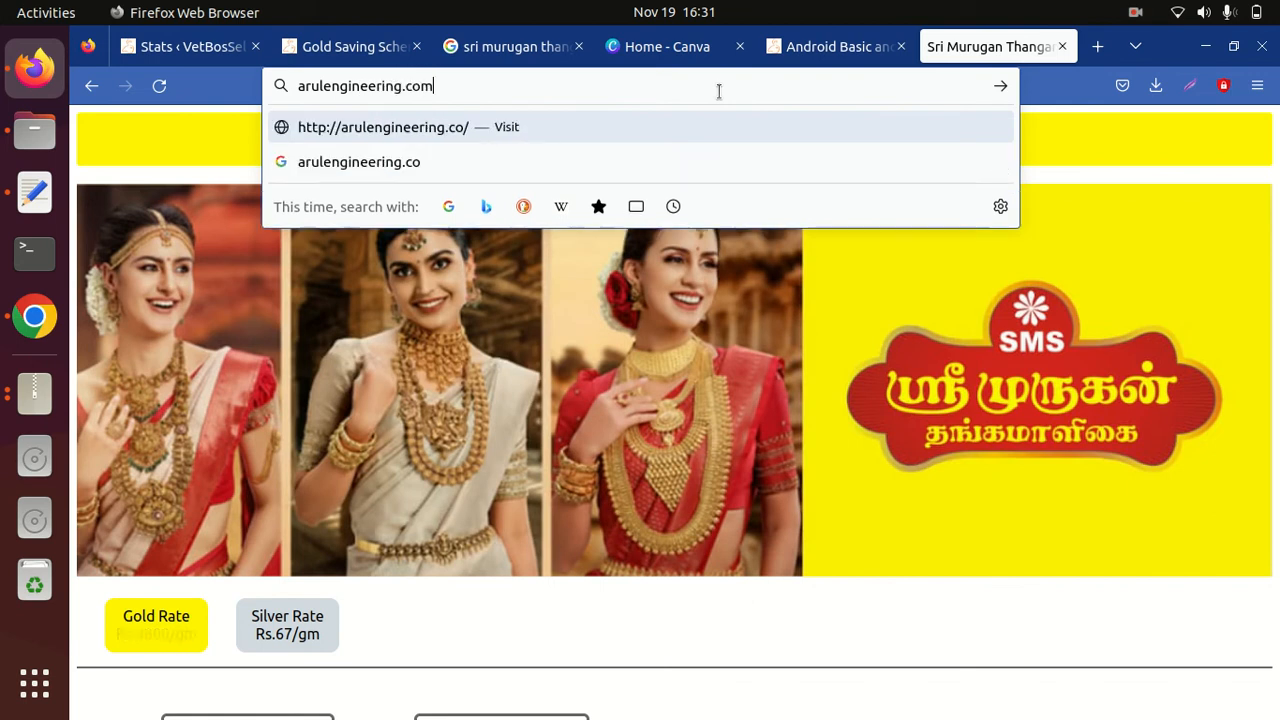
text(/gold-chit-php)
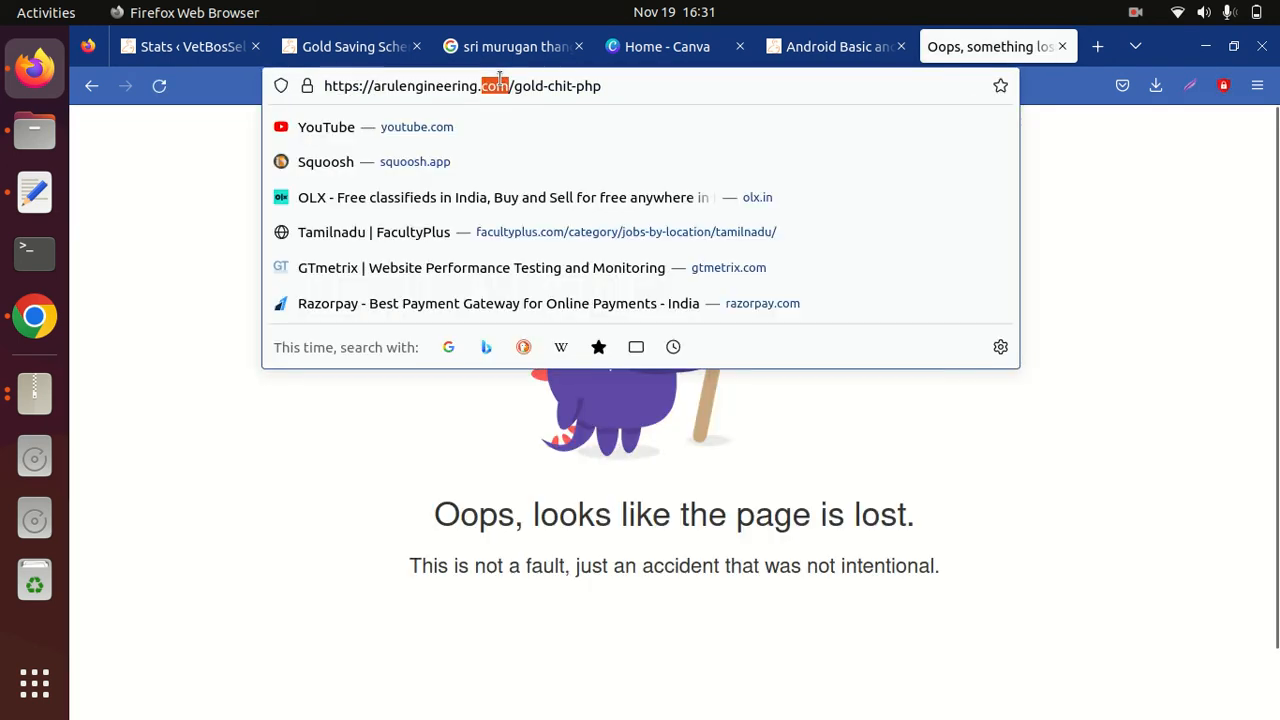
text(in)
key(Return)
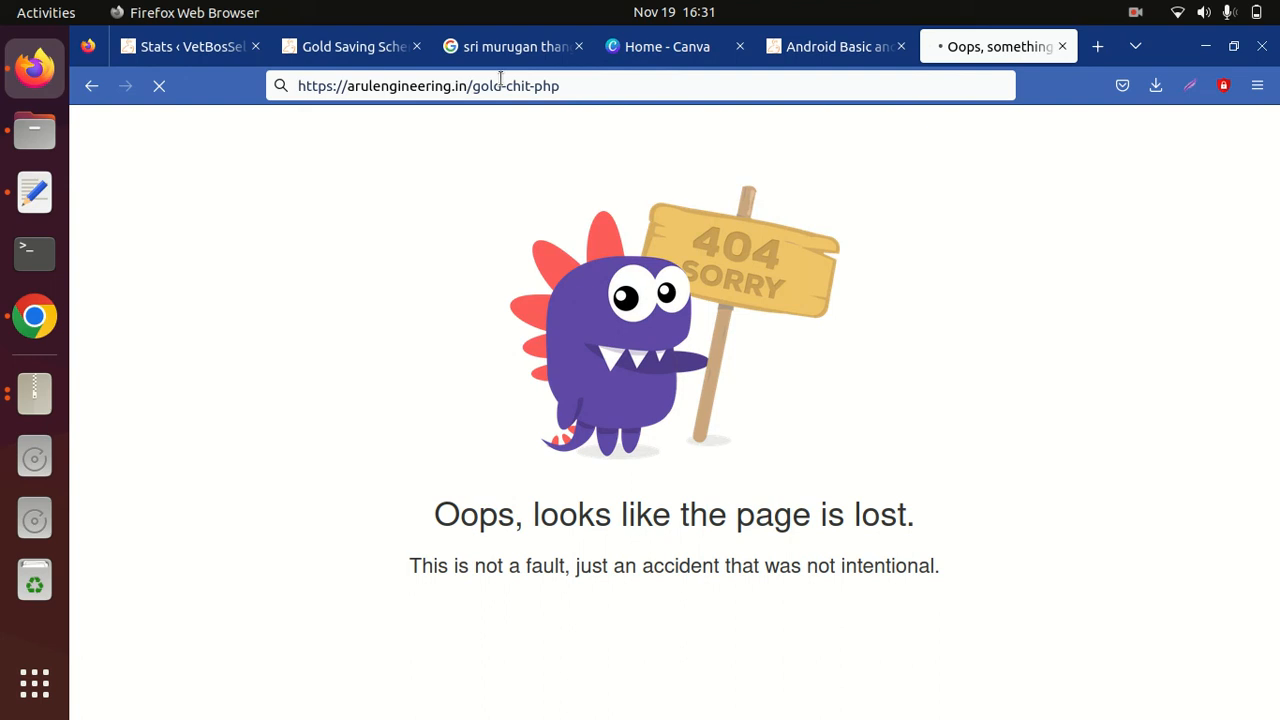
key(Return)
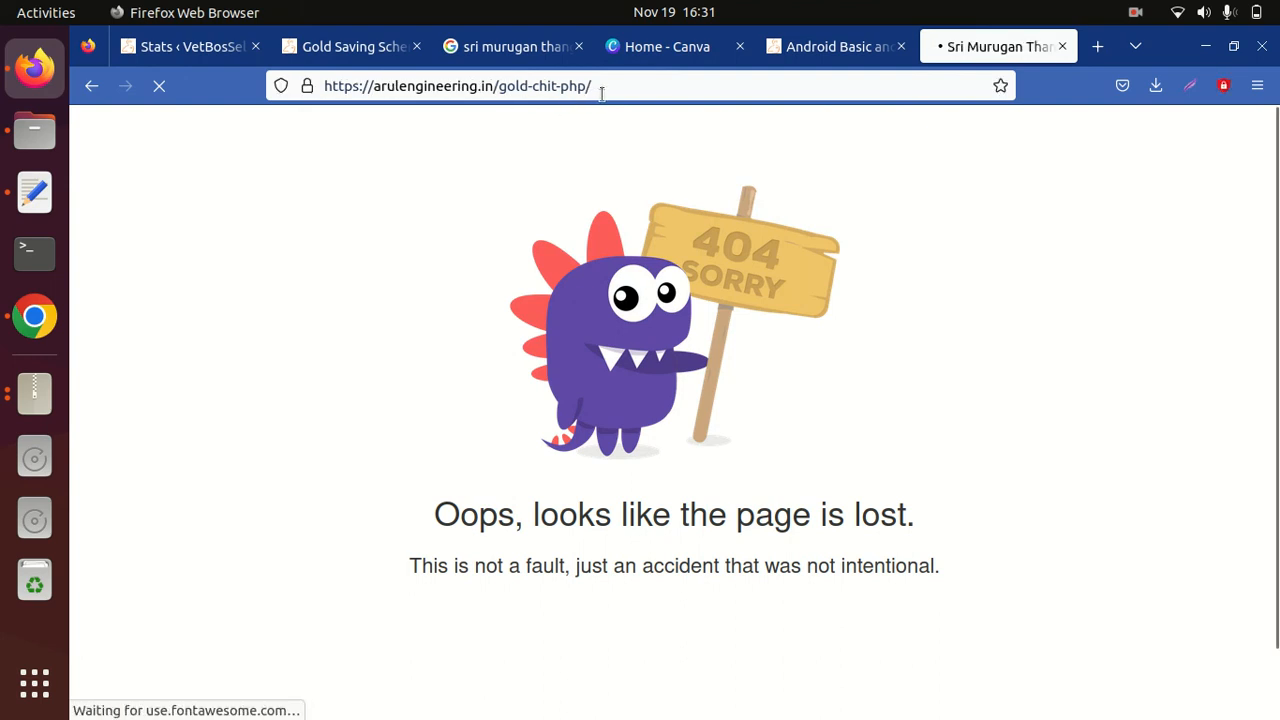
Append index.html to the gold-chit-php URL to load the Sri Murugan site with gold and silver rates.
click(456, 84)
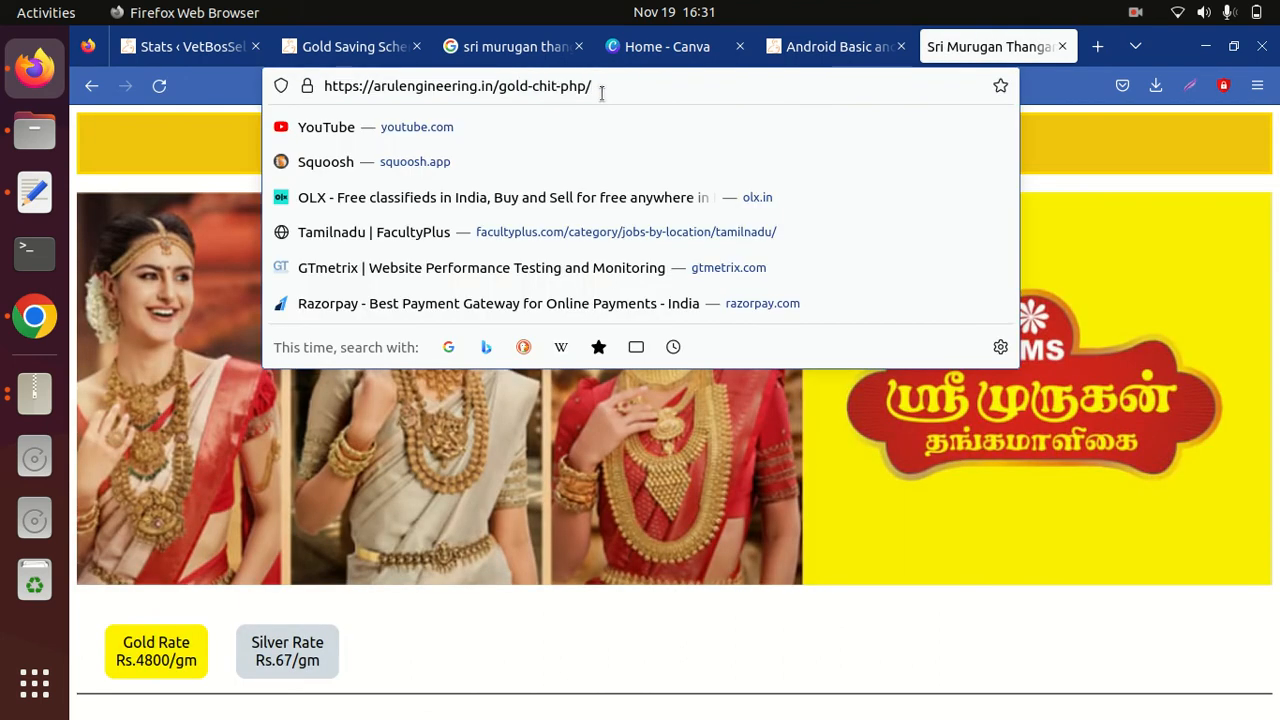
text(index.html)
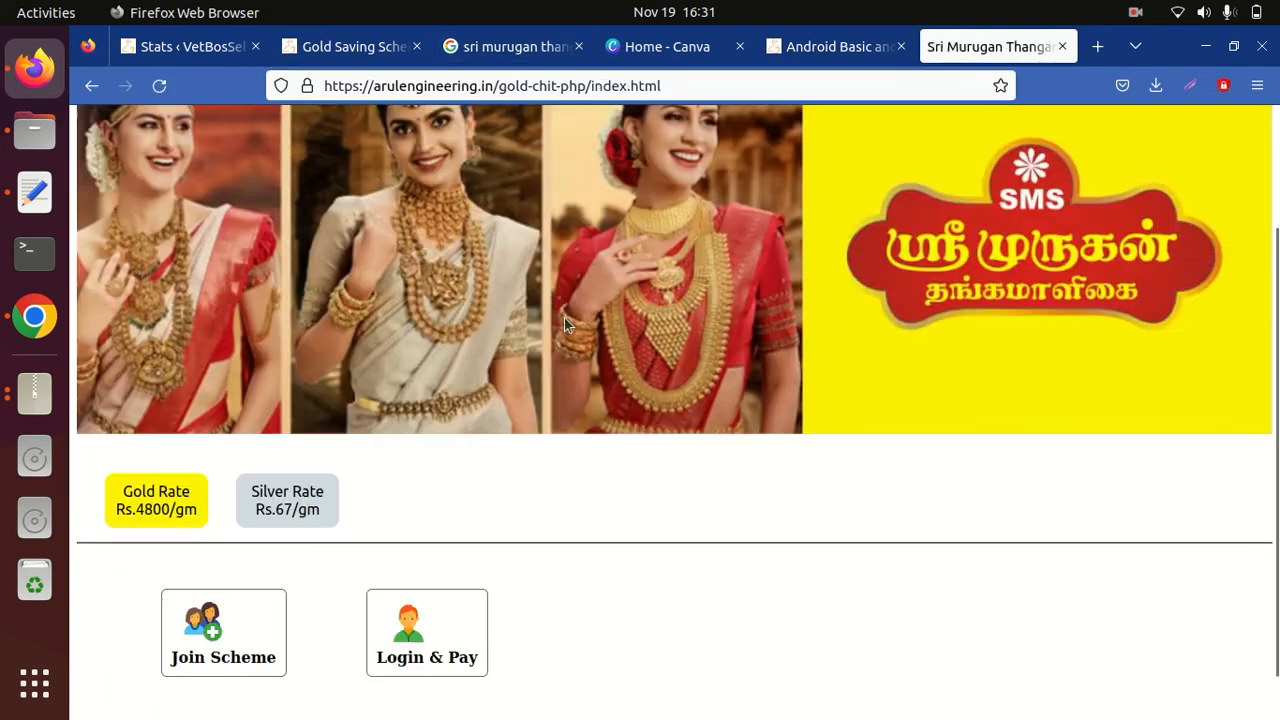
scroll(down, 3)
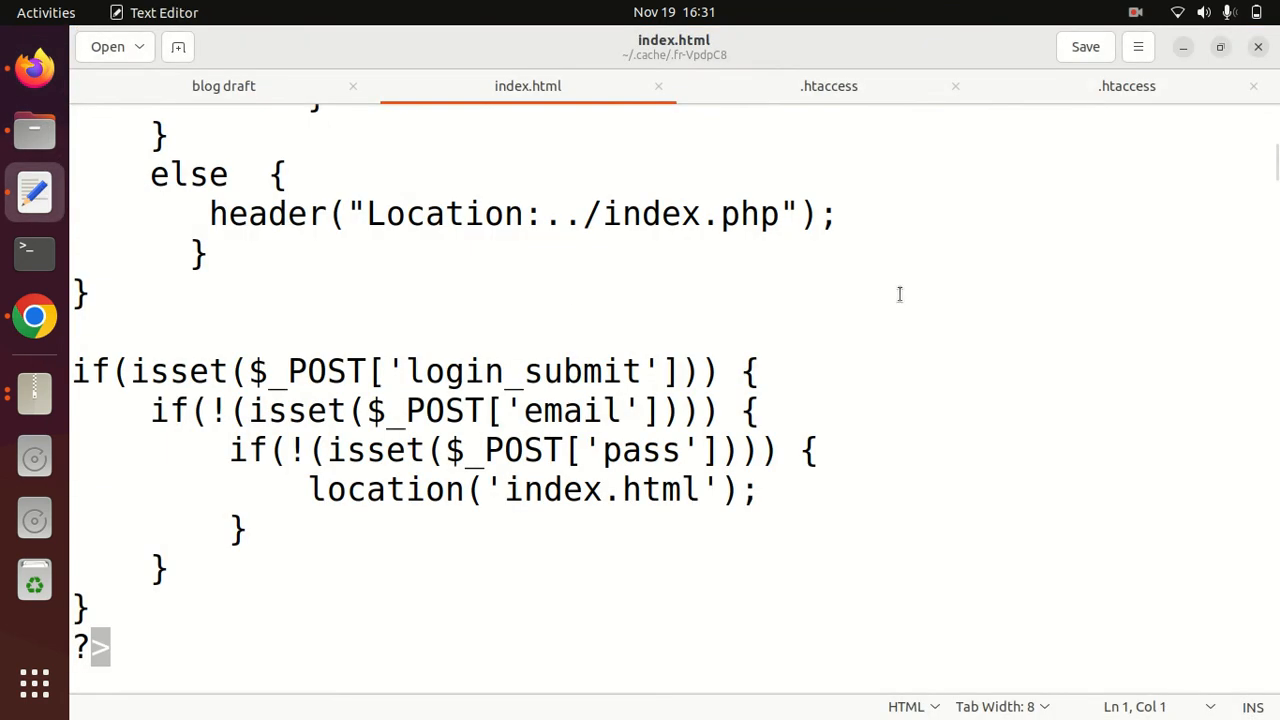
click(828, 86)
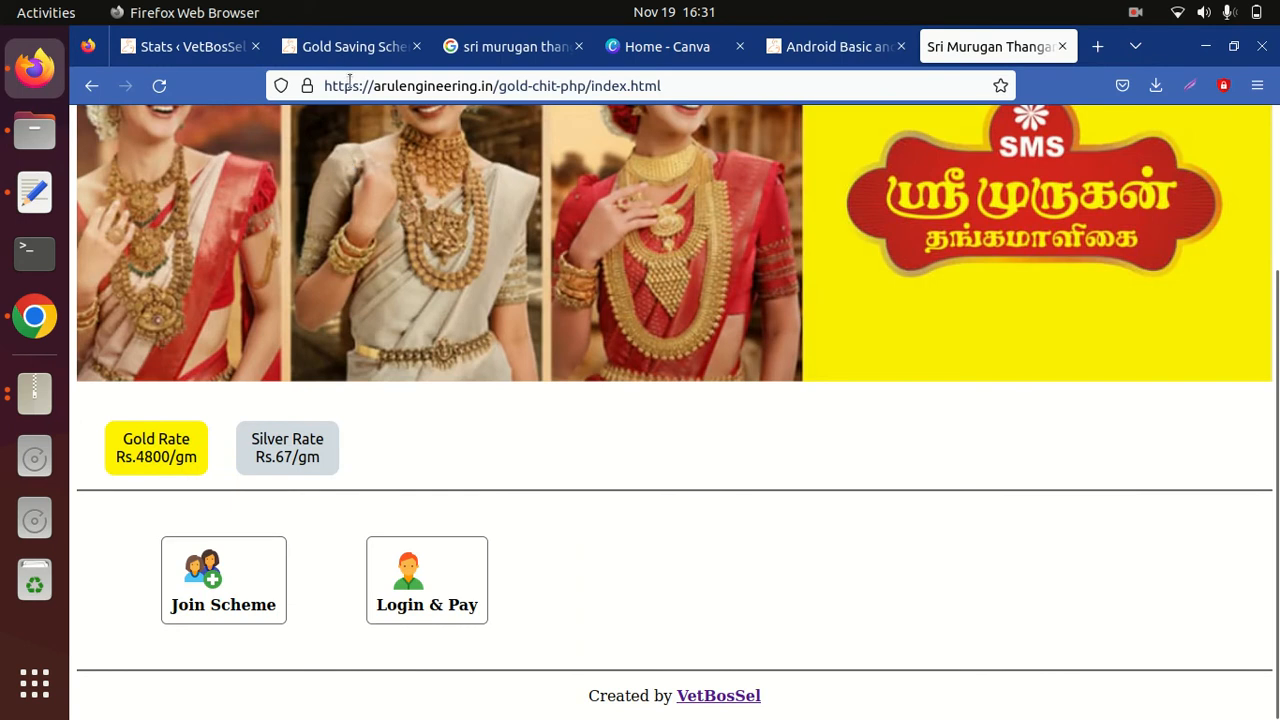
mouse_move(32, 68)
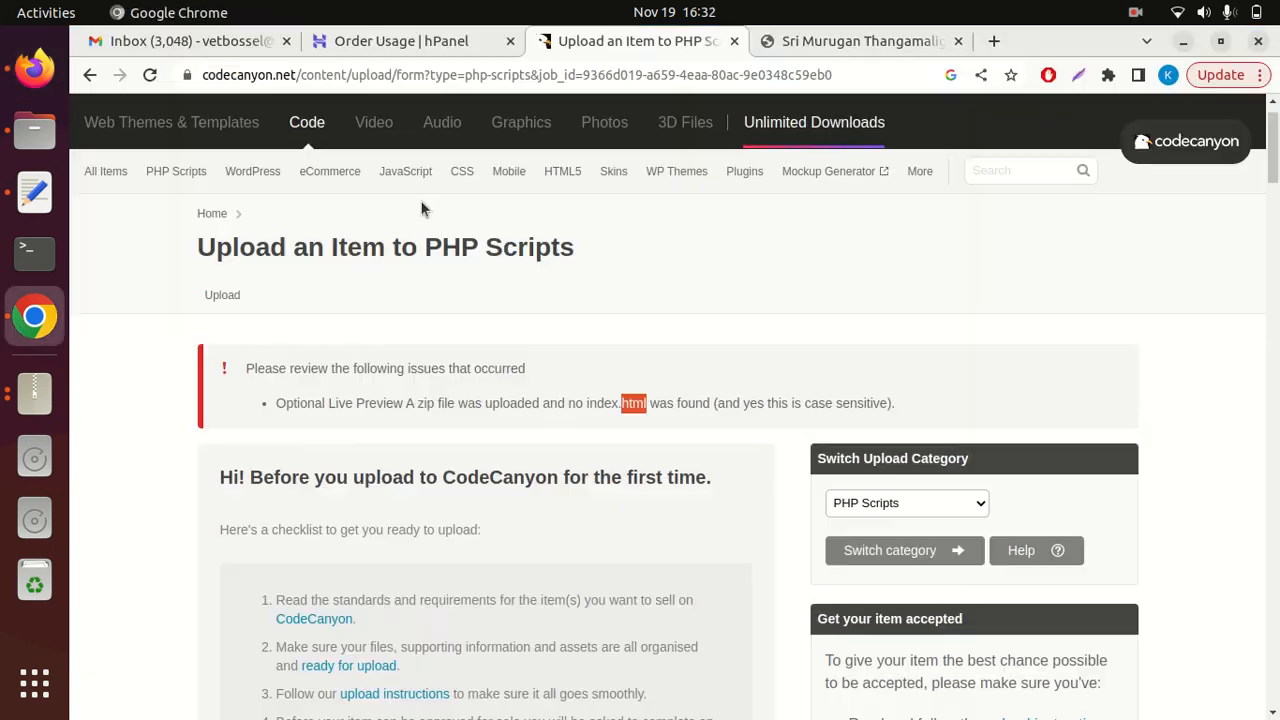
mouse_move(516, 398)
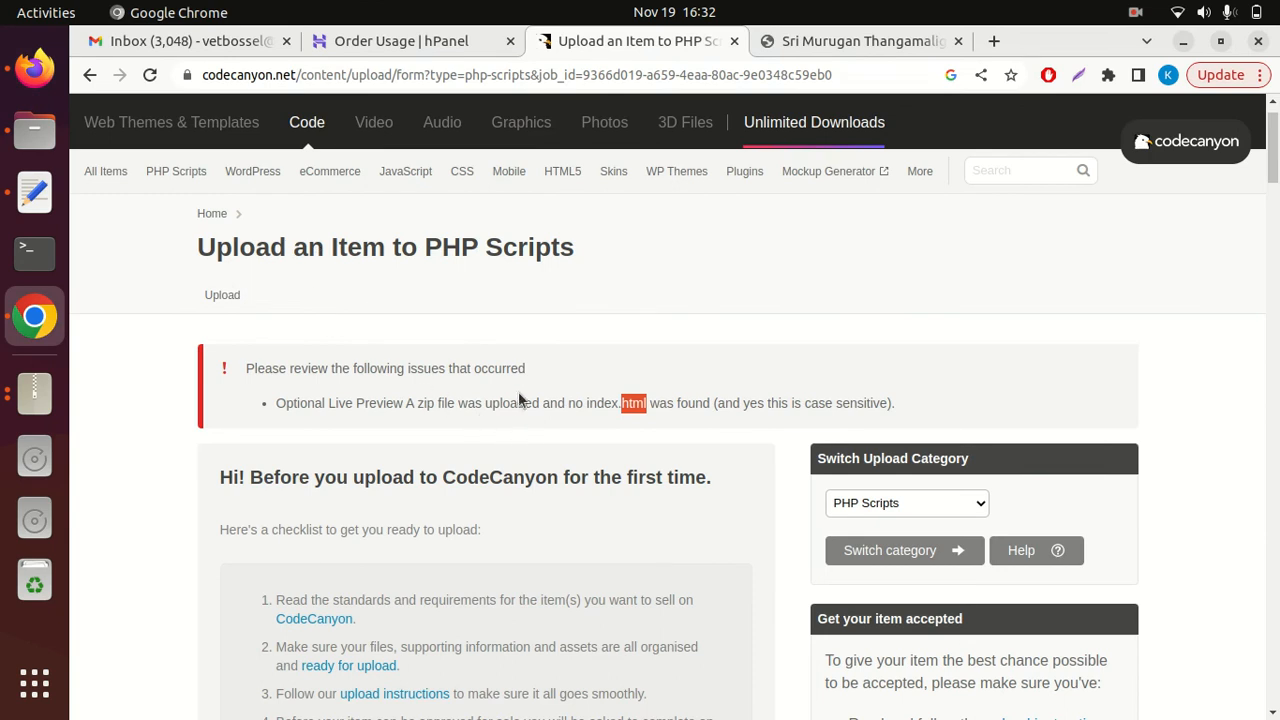
mouse_move(20, 90)
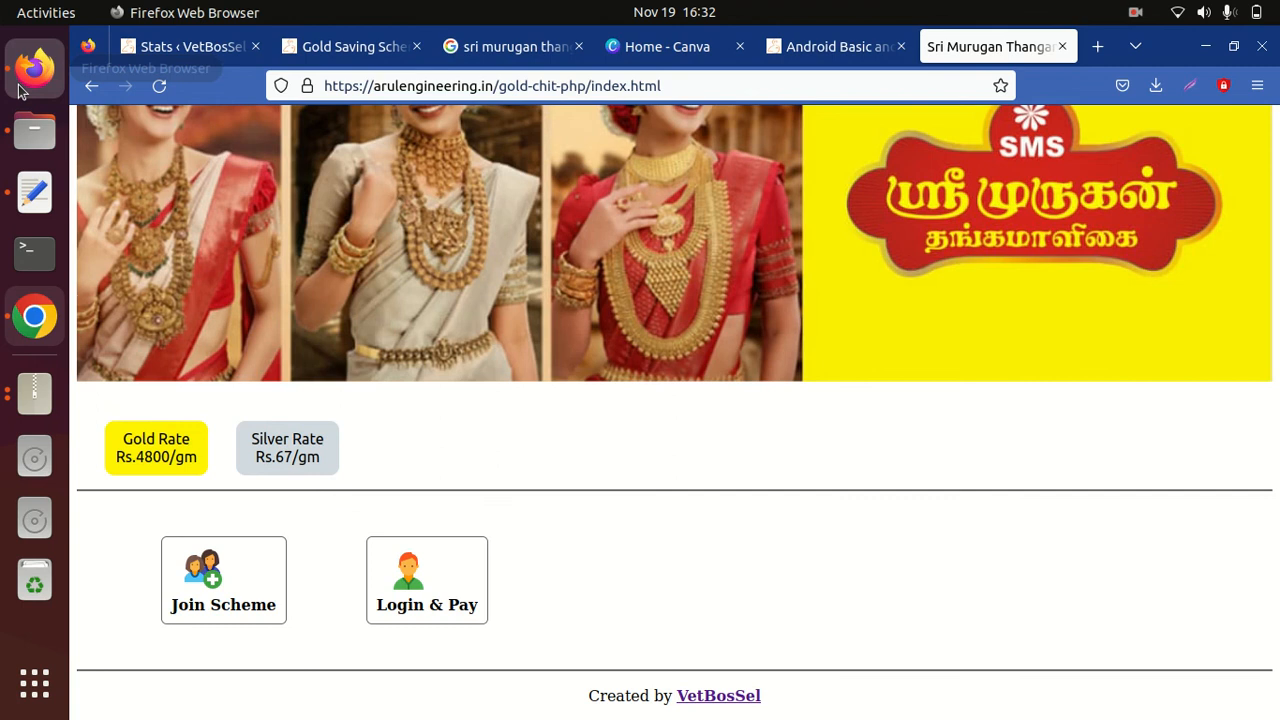
mouse_move(64, 104)
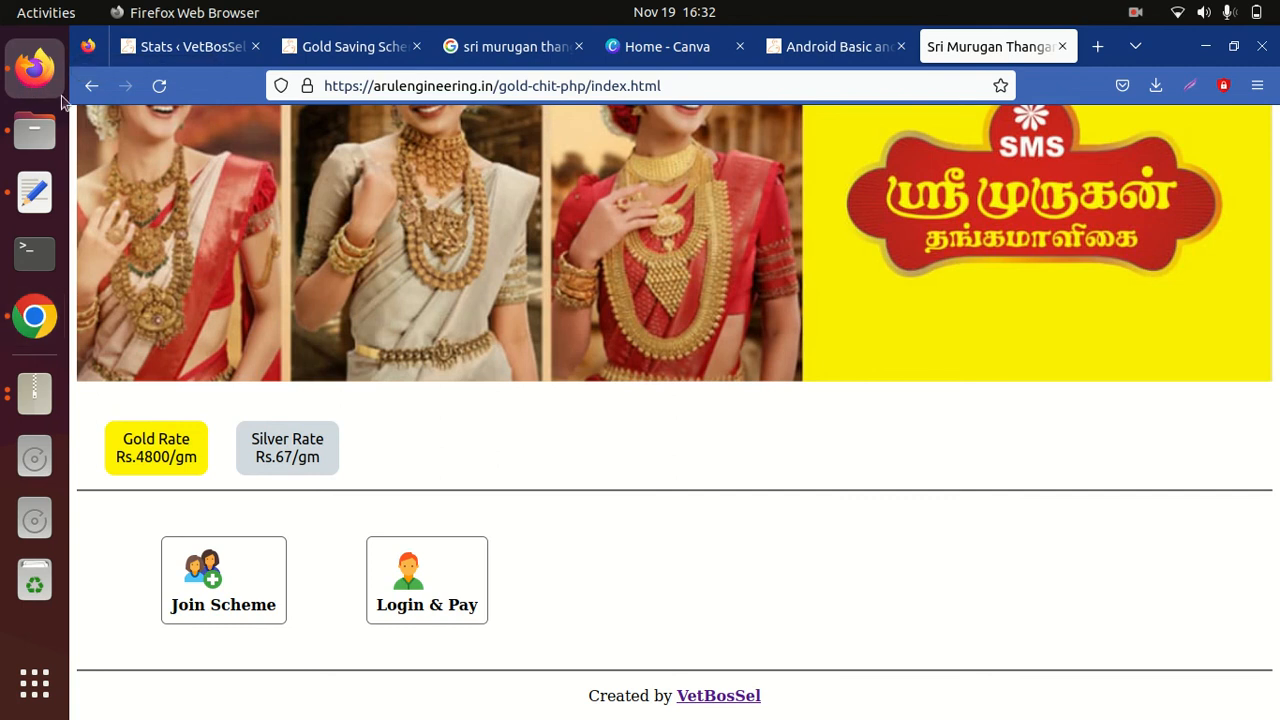
mouse_move(1132, 12)
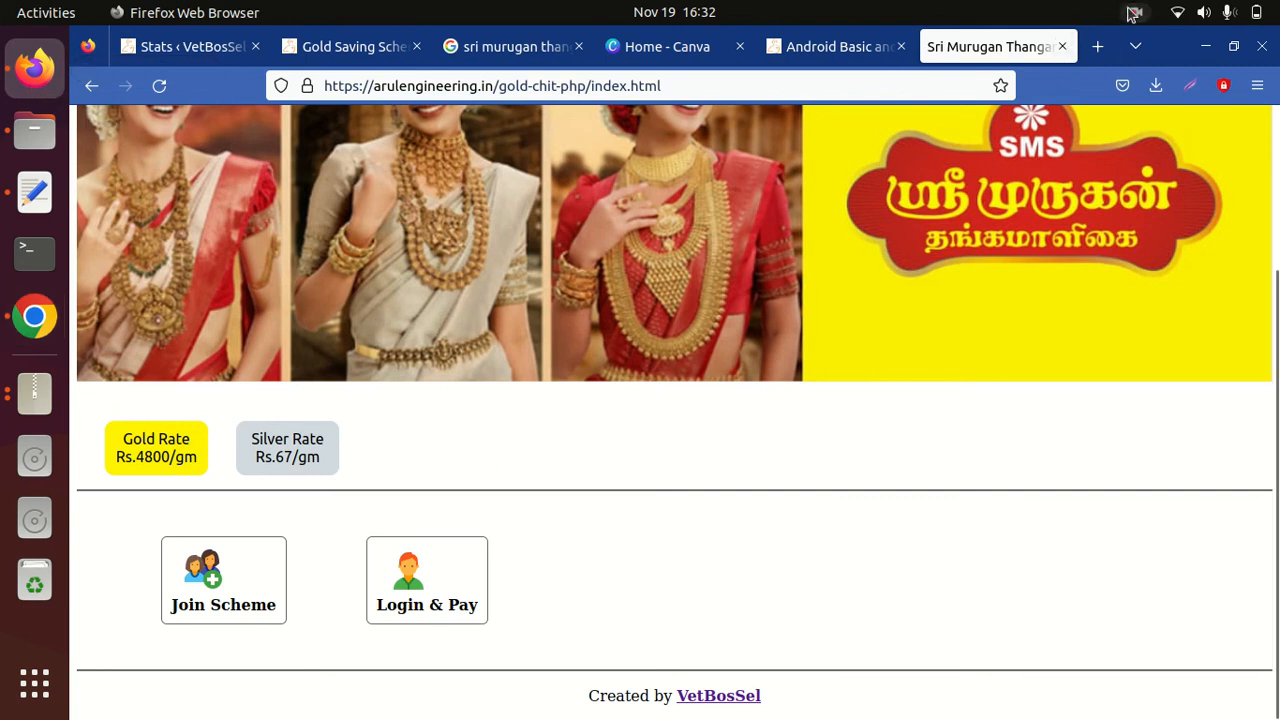